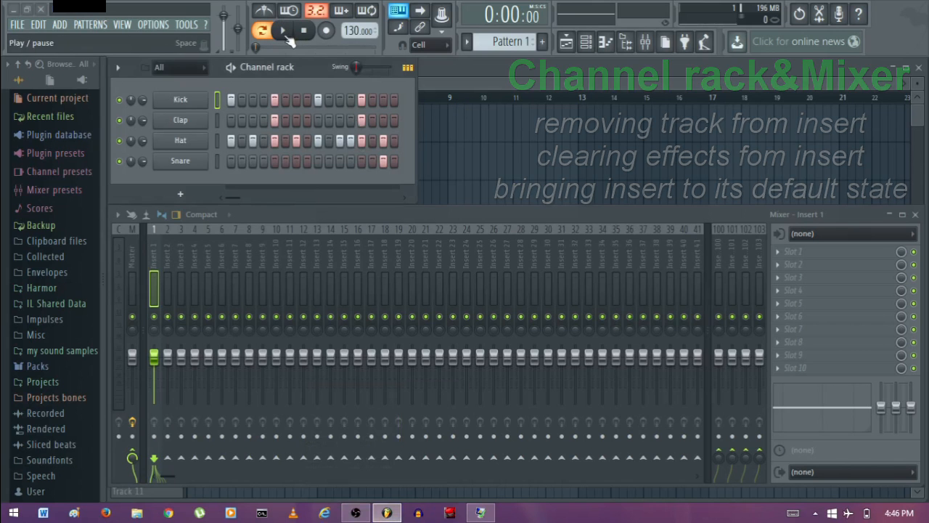
Play and stop the drum pattern, then route the Kick channel to Master and close its settings.
{"action": "left_click", "coordinate": [277, 31]}
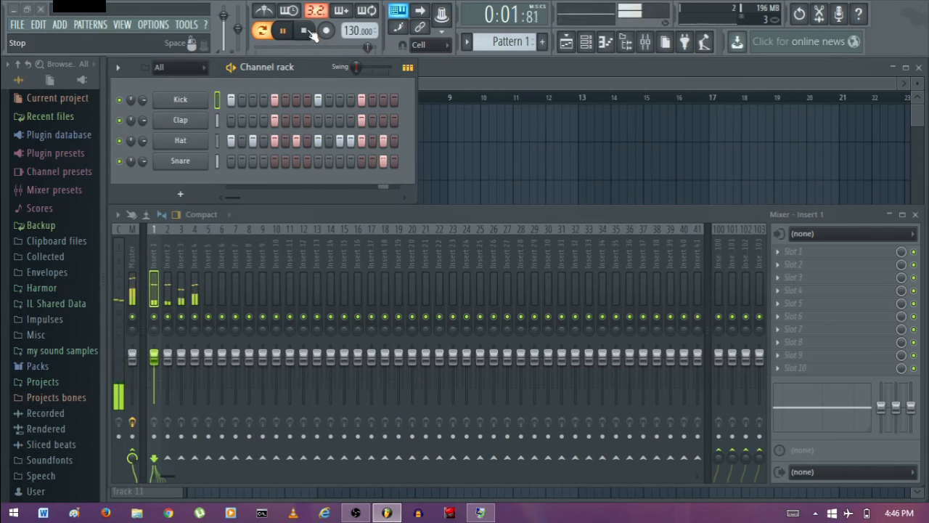
{"action": "left_click", "coordinate": [302, 30]}
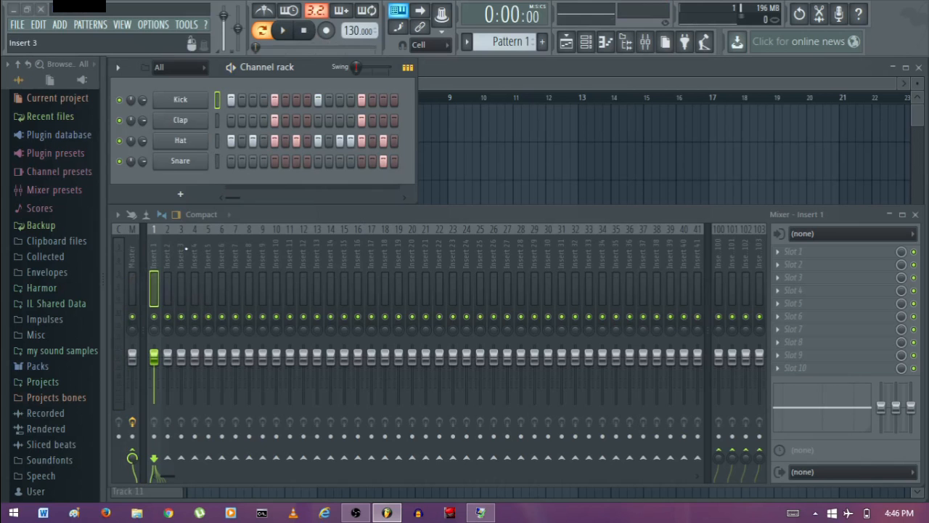
{"action": "mouse_move", "coordinate": [180, 194]}
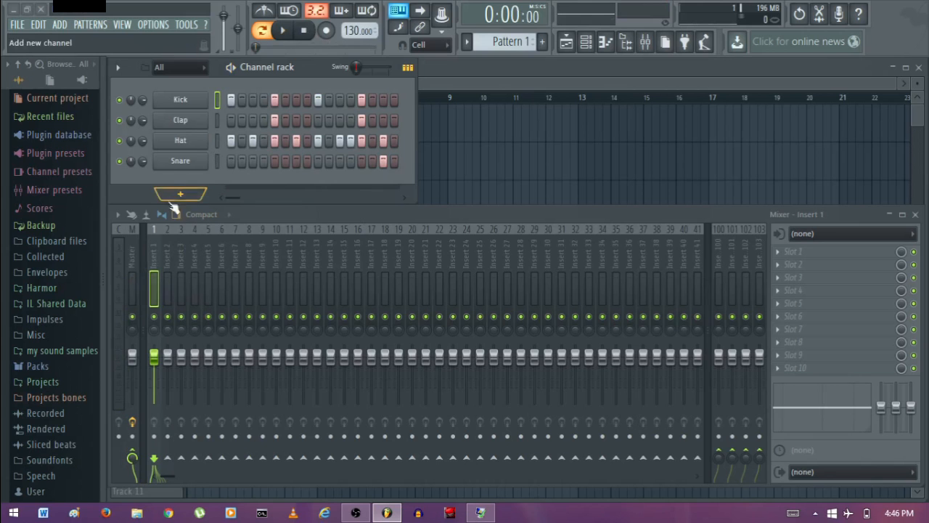
{"action": "left_click", "coordinate": [180, 99]}
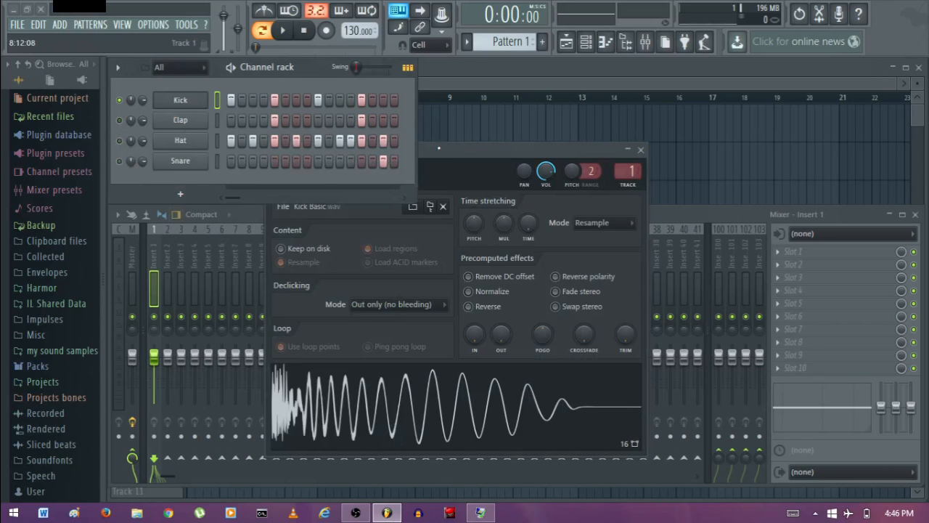
{"action": "left_click", "coordinate": [292, 29]}
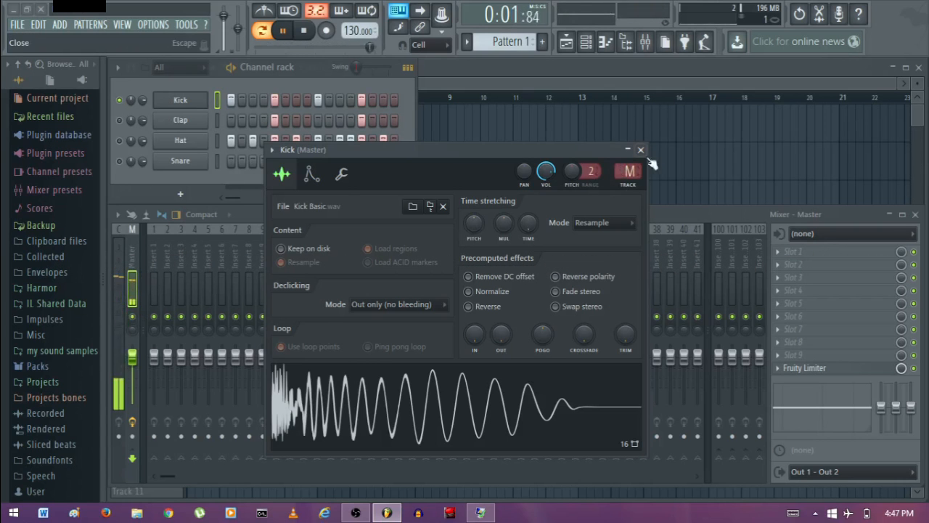
{"action": "left_click", "coordinate": [641, 149]}
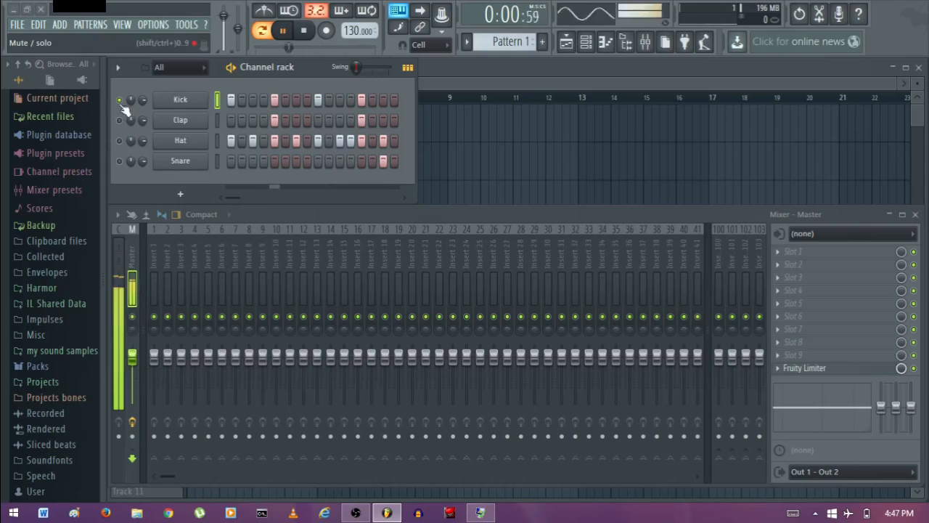
Solo the Hat channel, open its Insert 3 settings, and list effects for FX slot 1.
{"action": "left_click", "coordinate": [180, 120]}
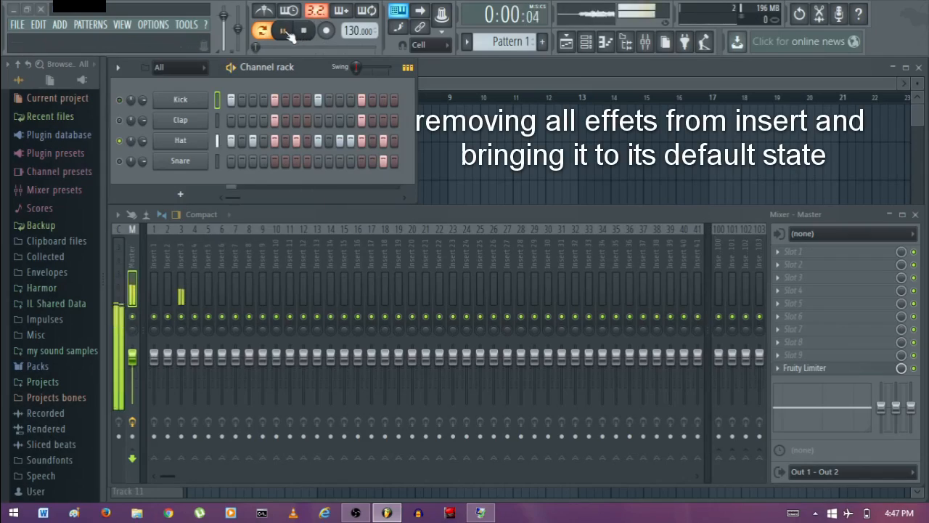
{"action": "double_click", "coordinate": [180, 140]}
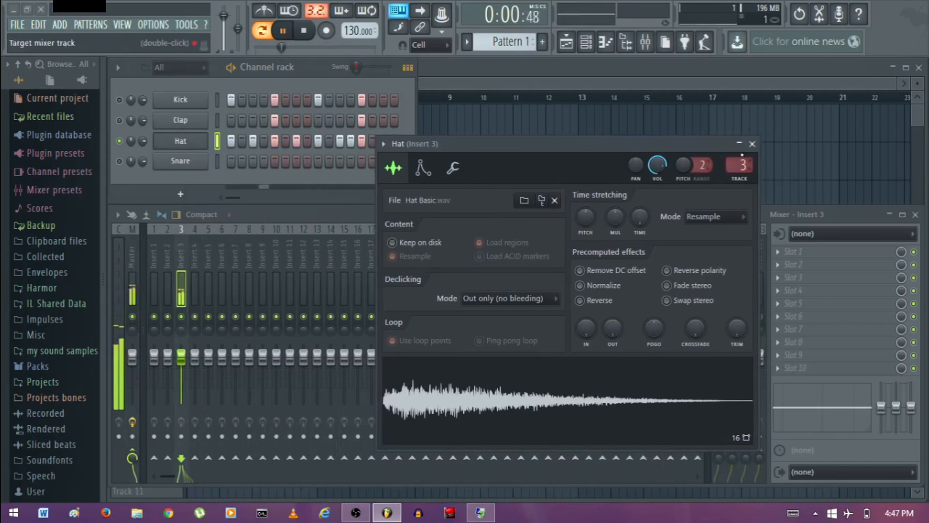
{"action": "left_click", "coordinate": [752, 143]}
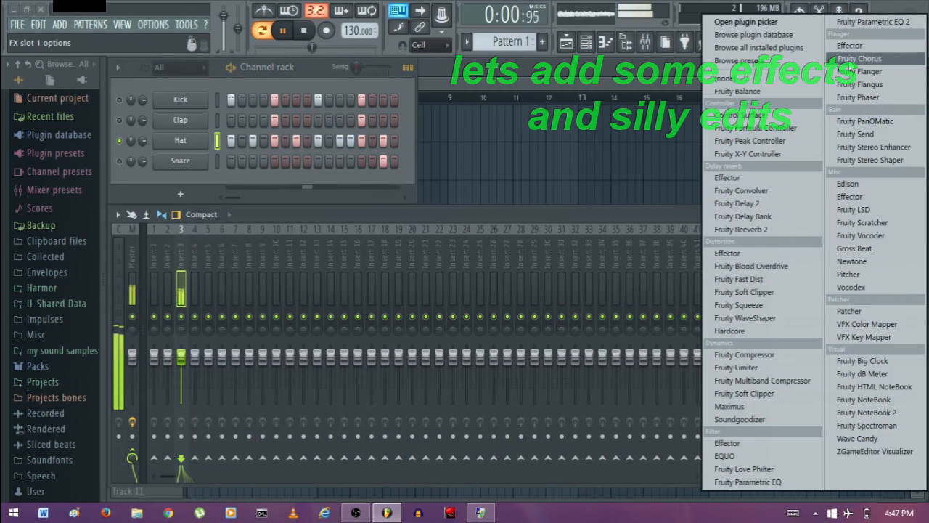
Load Fruity Chorus into Insert 3 slot 1 and Fruity Reeverb 2 into slot 2.
{"action": "left_click", "coordinate": [866, 58]}
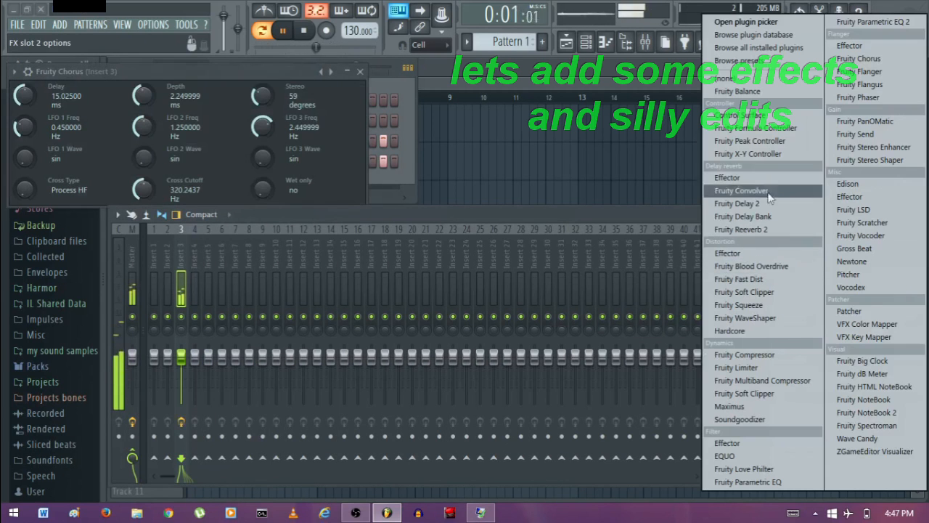
{"action": "left_click", "coordinate": [740, 228]}
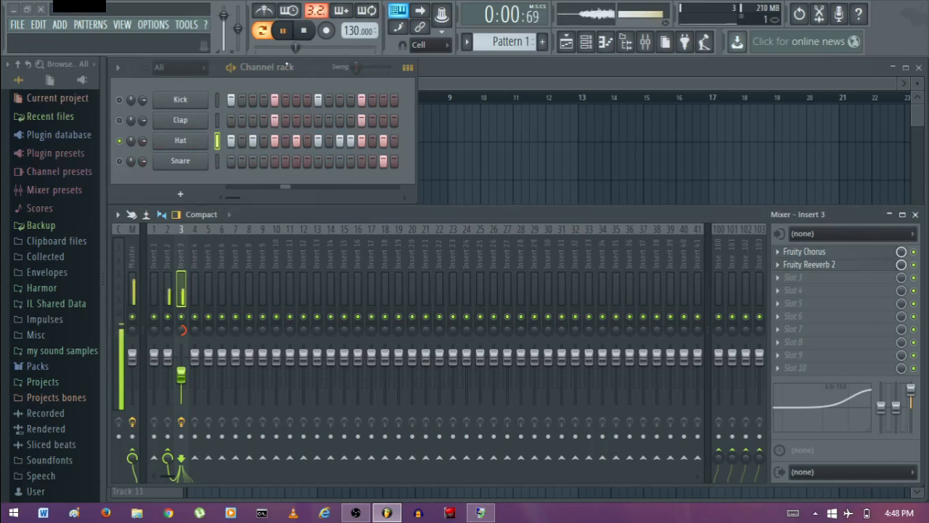
{"action": "left_click", "coordinate": [282, 30]}
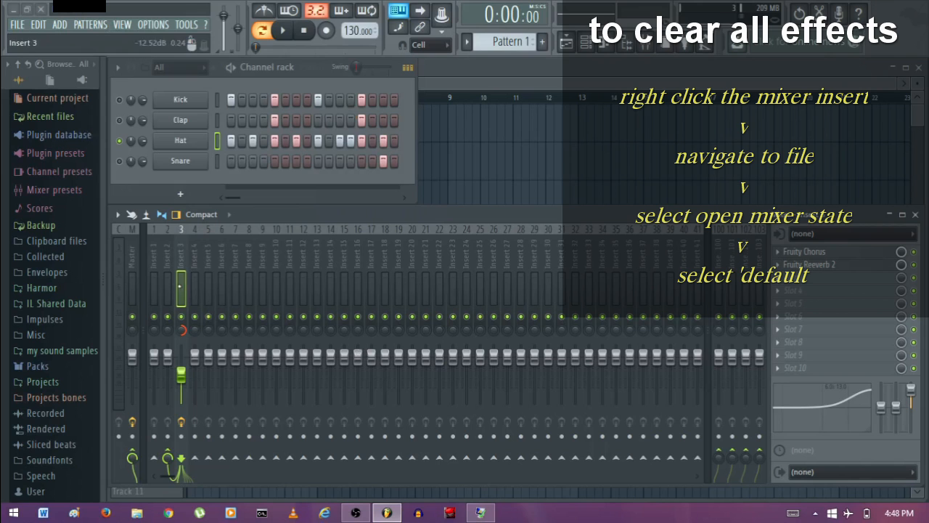
Load the Default mixer track state onto Insert 3 and resume playback.
{"action": "right_click", "coordinate": [180, 140]}
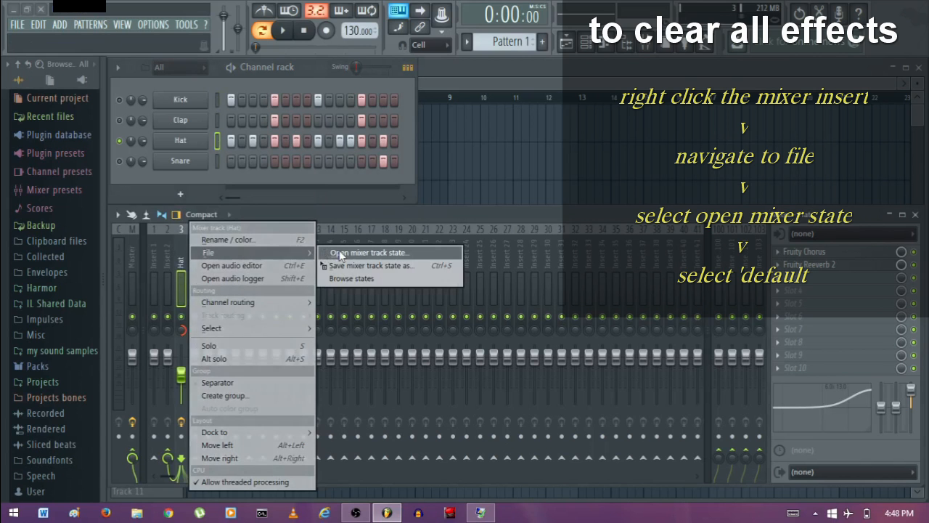
{"action": "left_click", "coordinate": [368, 251]}
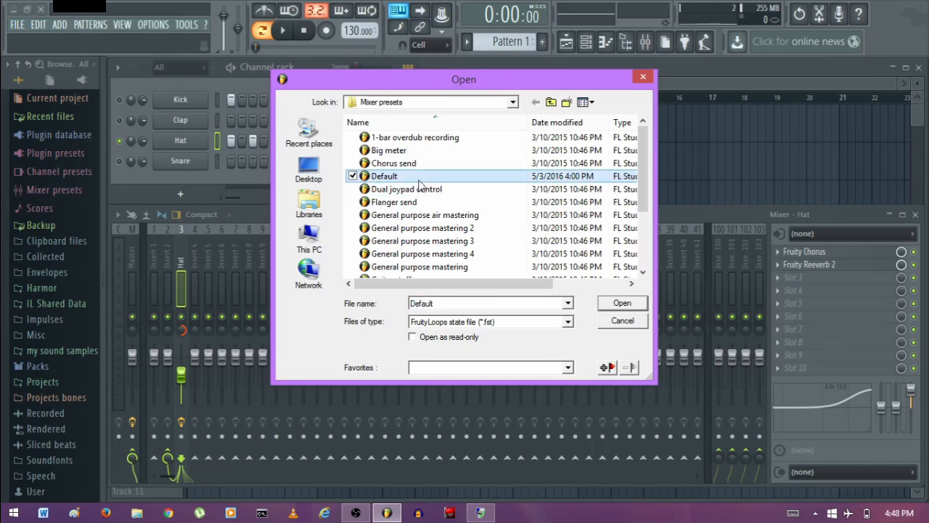
{"action": "left_click", "coordinate": [622, 302]}
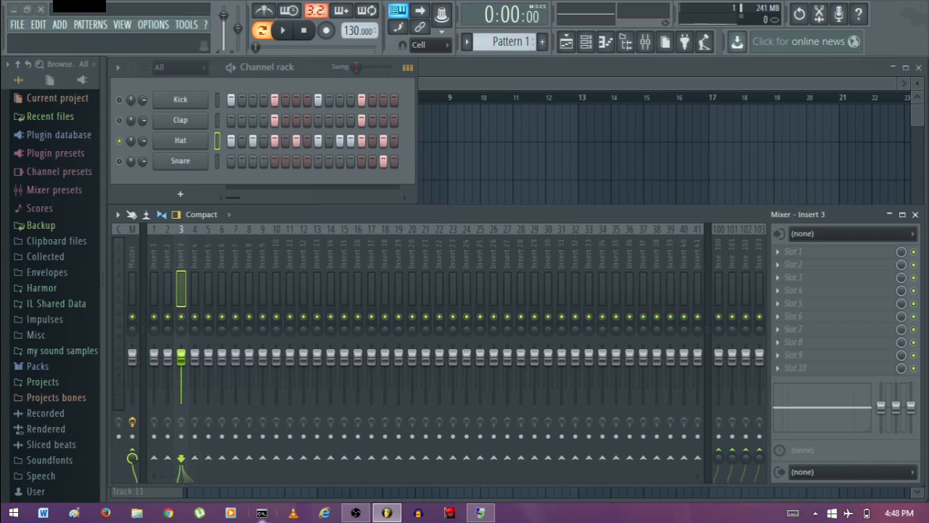
{"action": "left_click", "coordinate": [272, 31]}
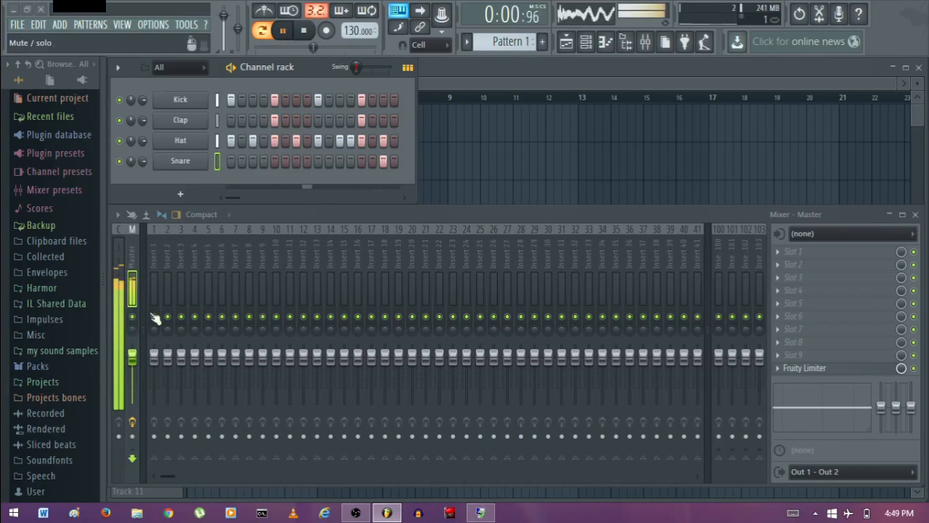
Play the drum pattern through Master, then stop playback.
{"action": "left_click", "coordinate": [280, 30]}
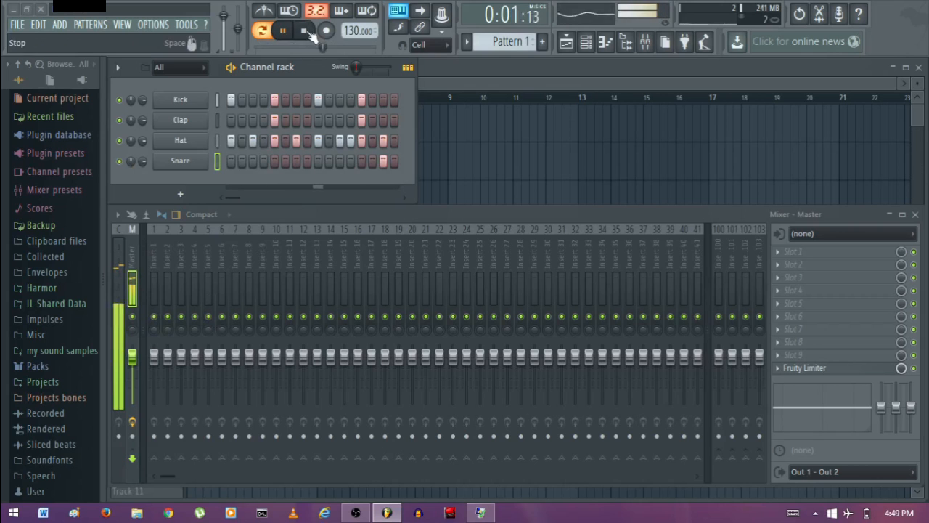
{"action": "left_click", "coordinate": [302, 31]}
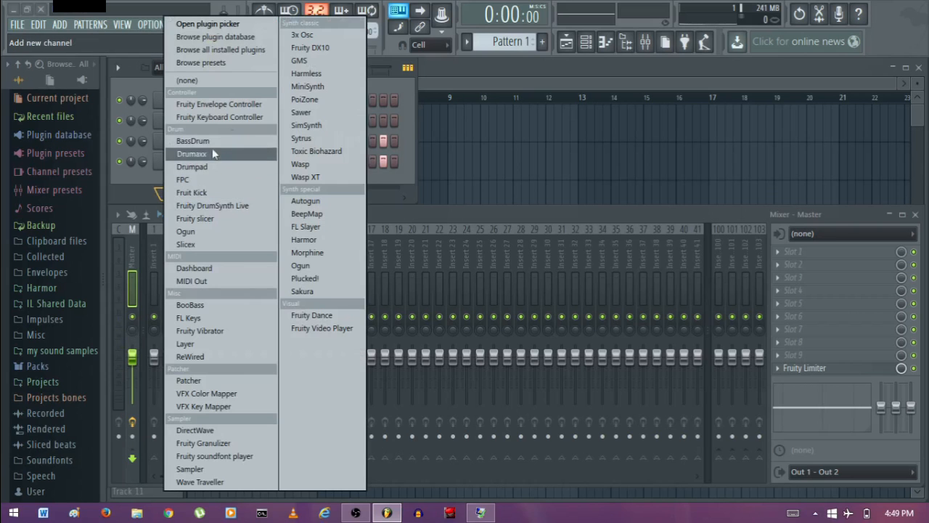
{"action": "mouse_move", "coordinate": [300, 60]}
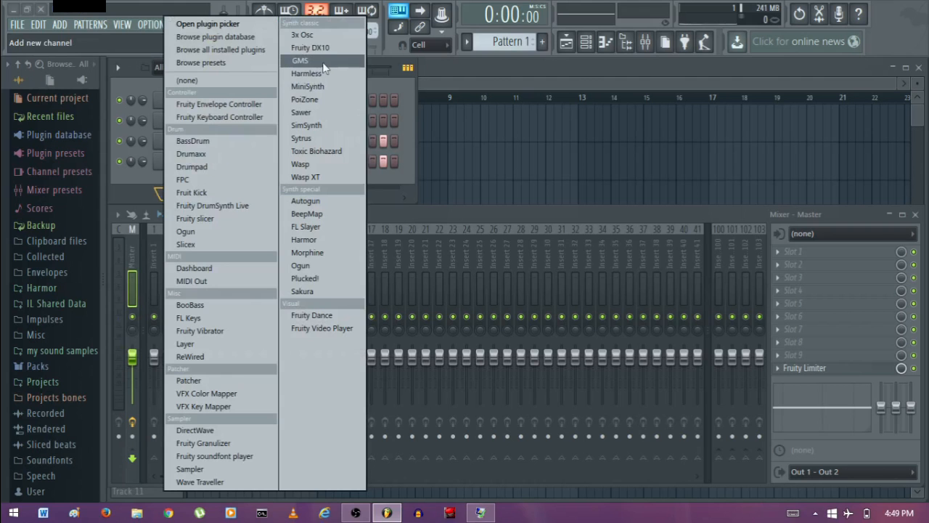
Add a 3x Osc channel, open and close its settings, close the Kick window, right-click Insert 1.
{"action": "left_click", "coordinate": [301, 37]}
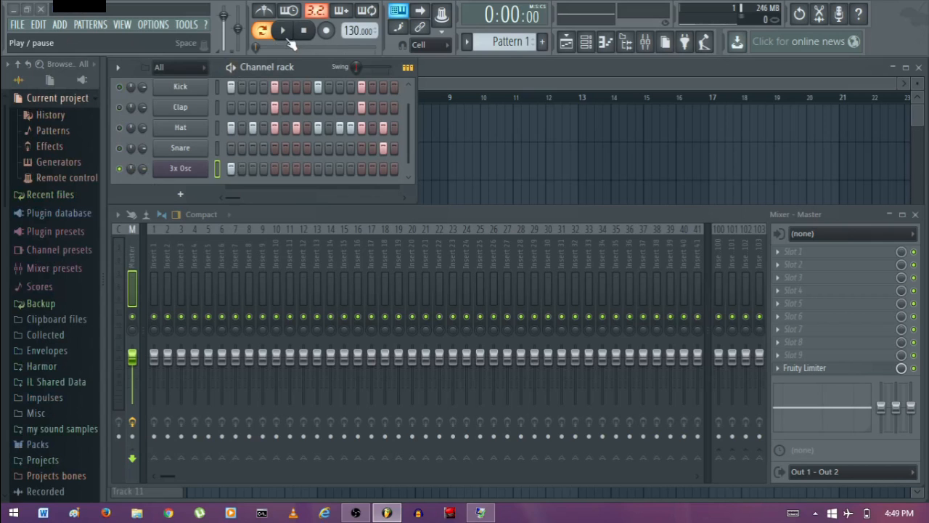
{"action": "left_click", "coordinate": [298, 32]}
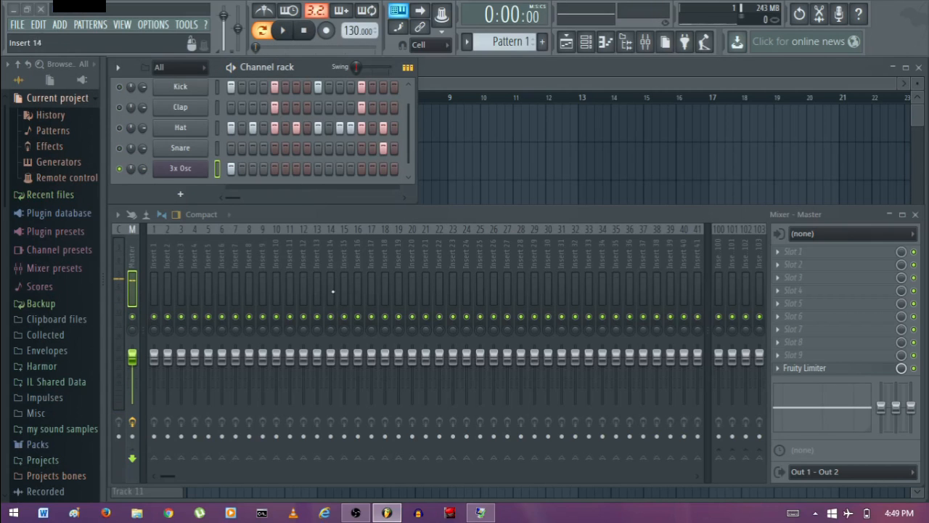
{"action": "left_click", "coordinate": [180, 168]}
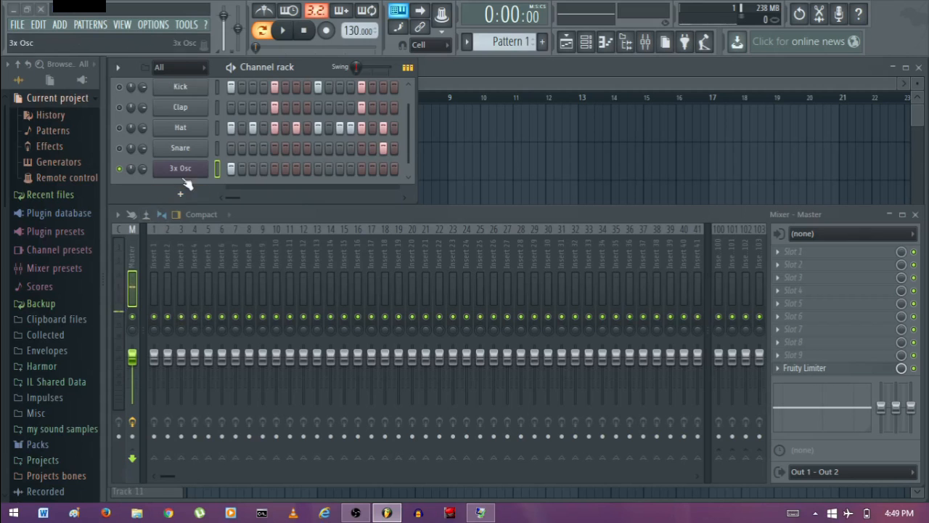
{"action": "left_click", "coordinate": [180, 167]}
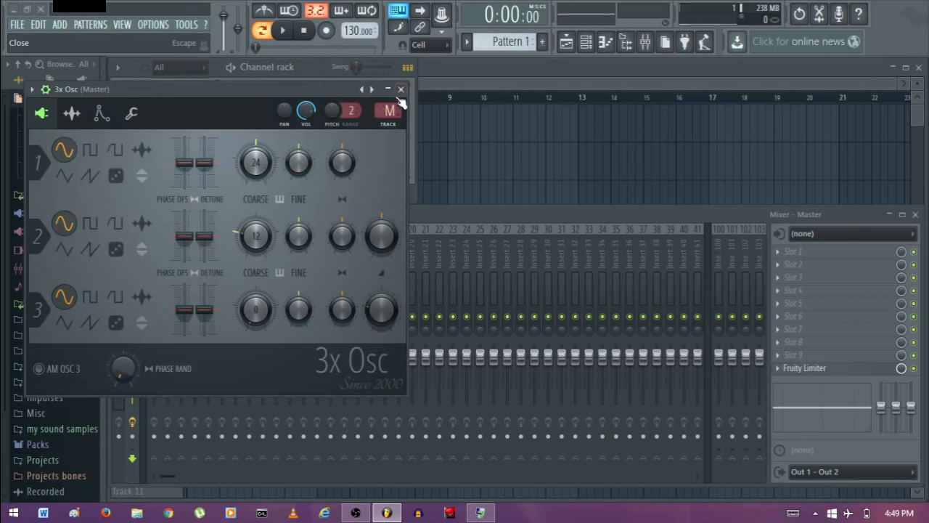
{"action": "left_click", "coordinate": [401, 89]}
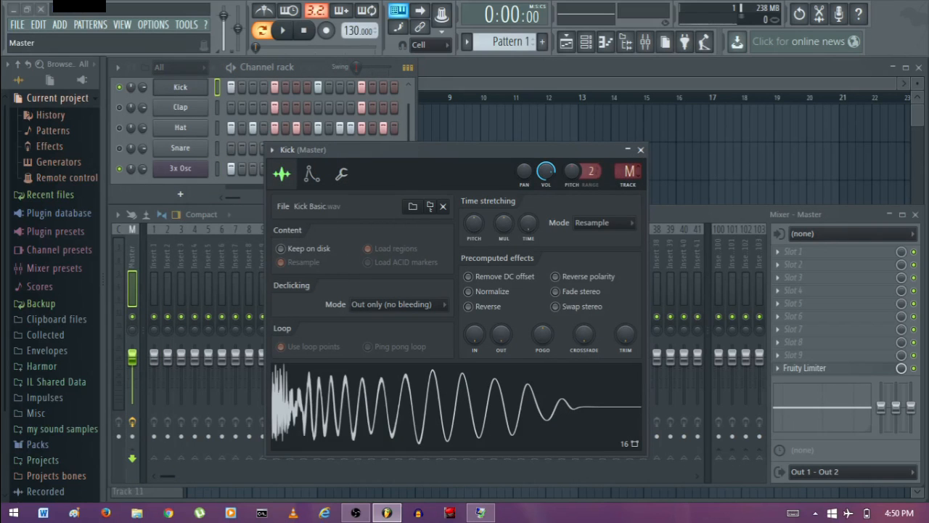
{"action": "left_click", "coordinate": [641, 150]}
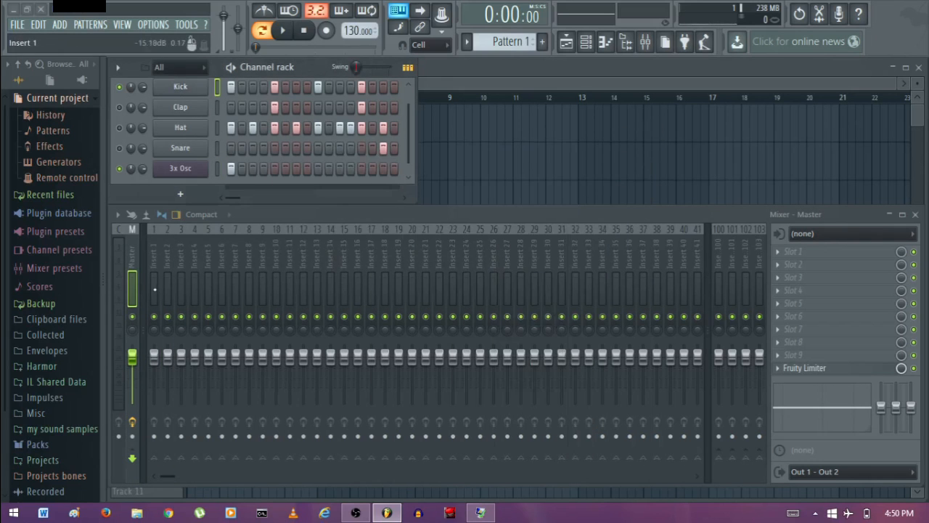
{"action": "right_click", "coordinate": [154, 291]}
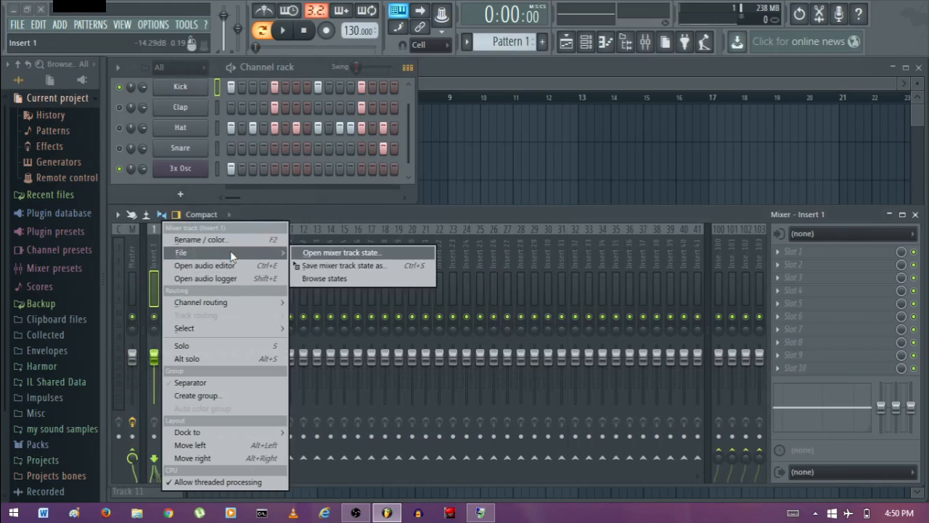